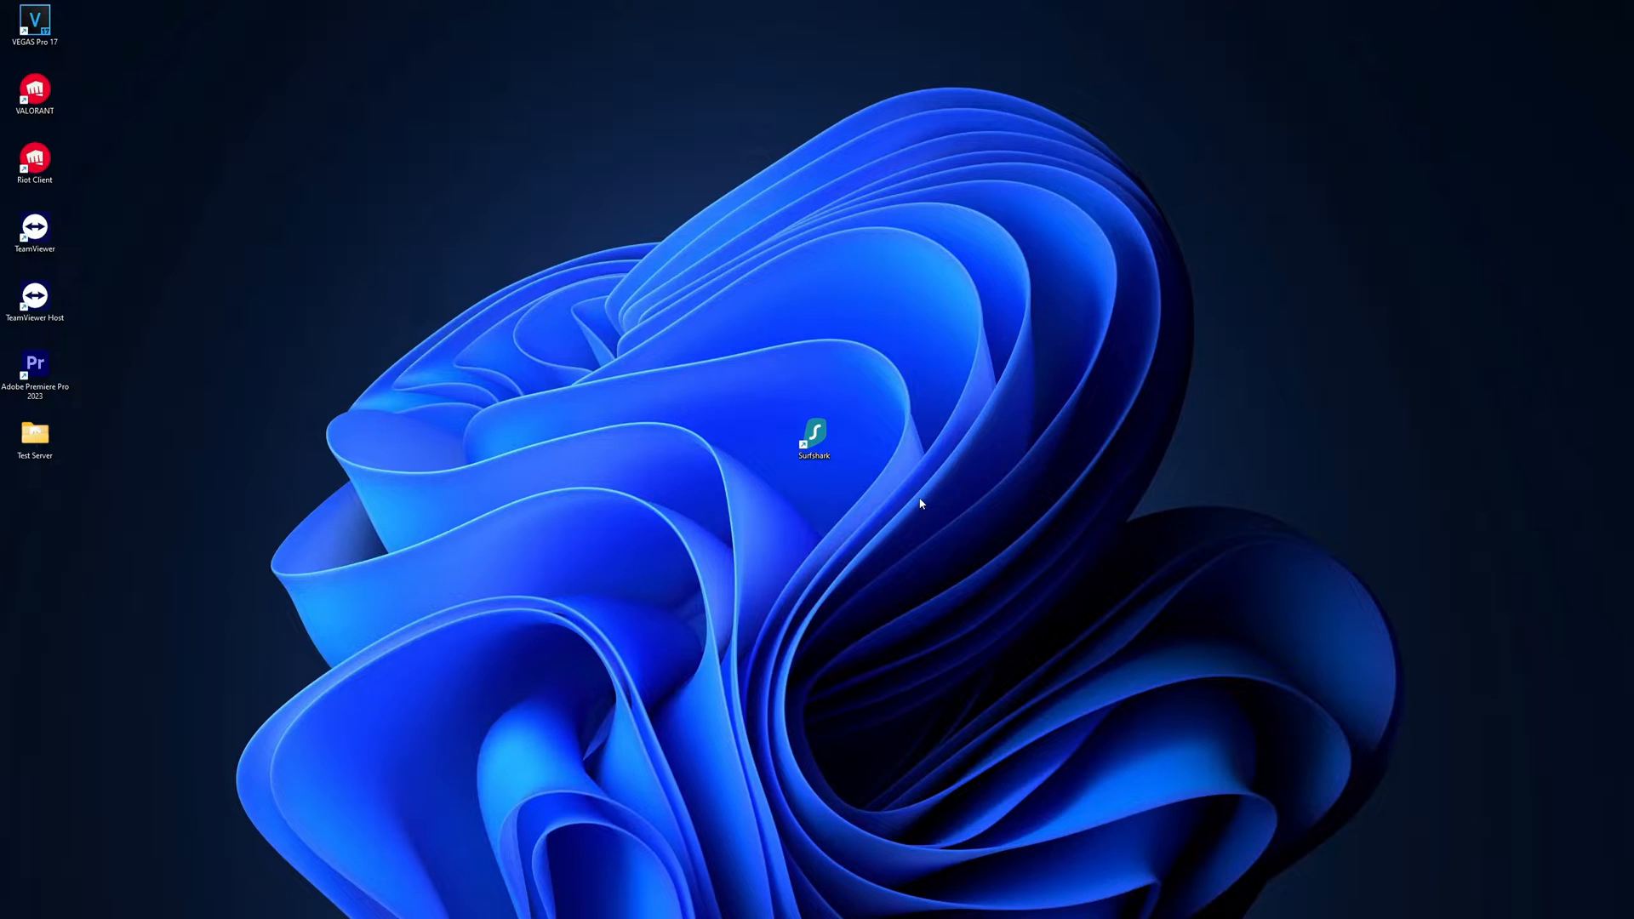
Launch the Surfshark VPN app from its desktop icon beside the running 8.8.8.8 ping.
double_click(814, 436)
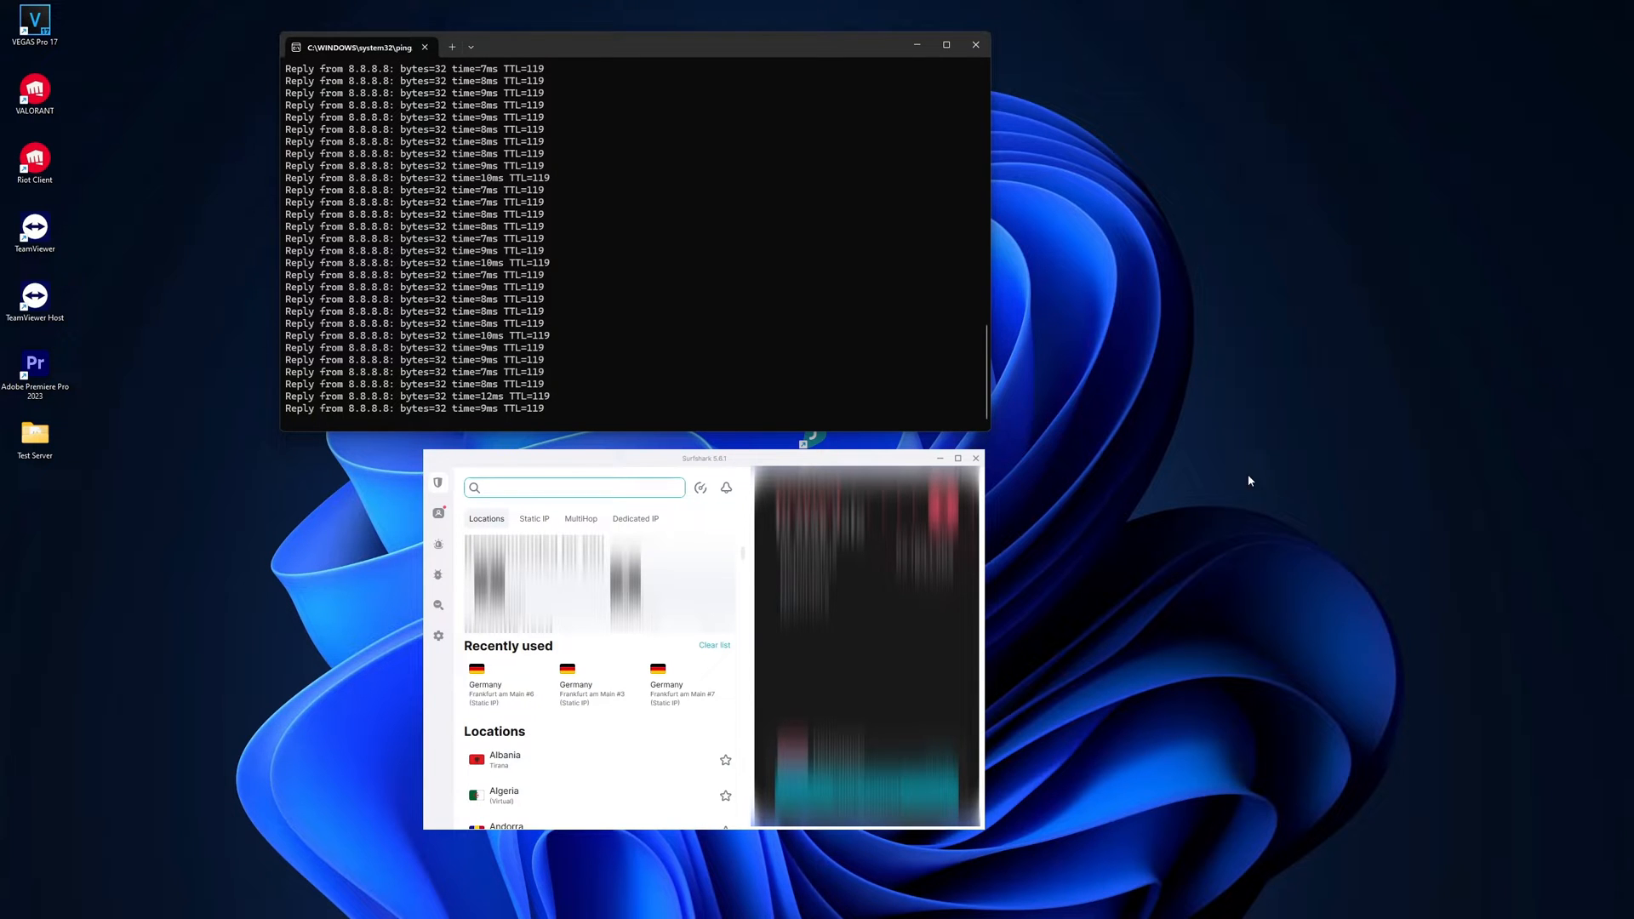
mouse_move(1290, 604)
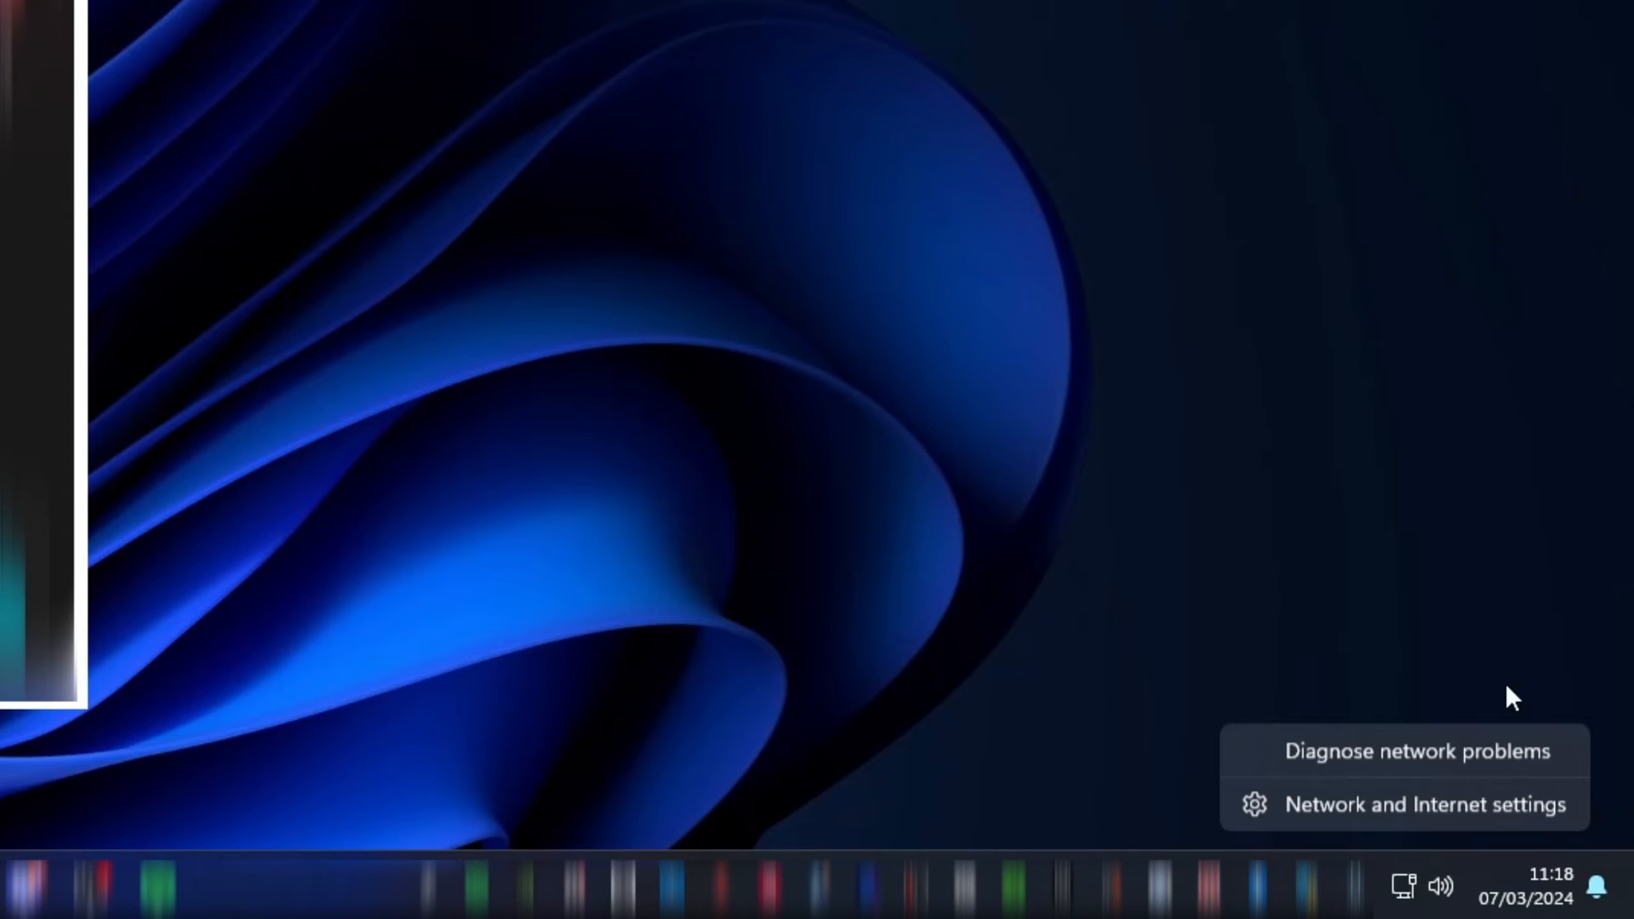
Run Get Help network diagnostics and restart the Ethernet network adaptor as recommended.
left_click(1416, 751)
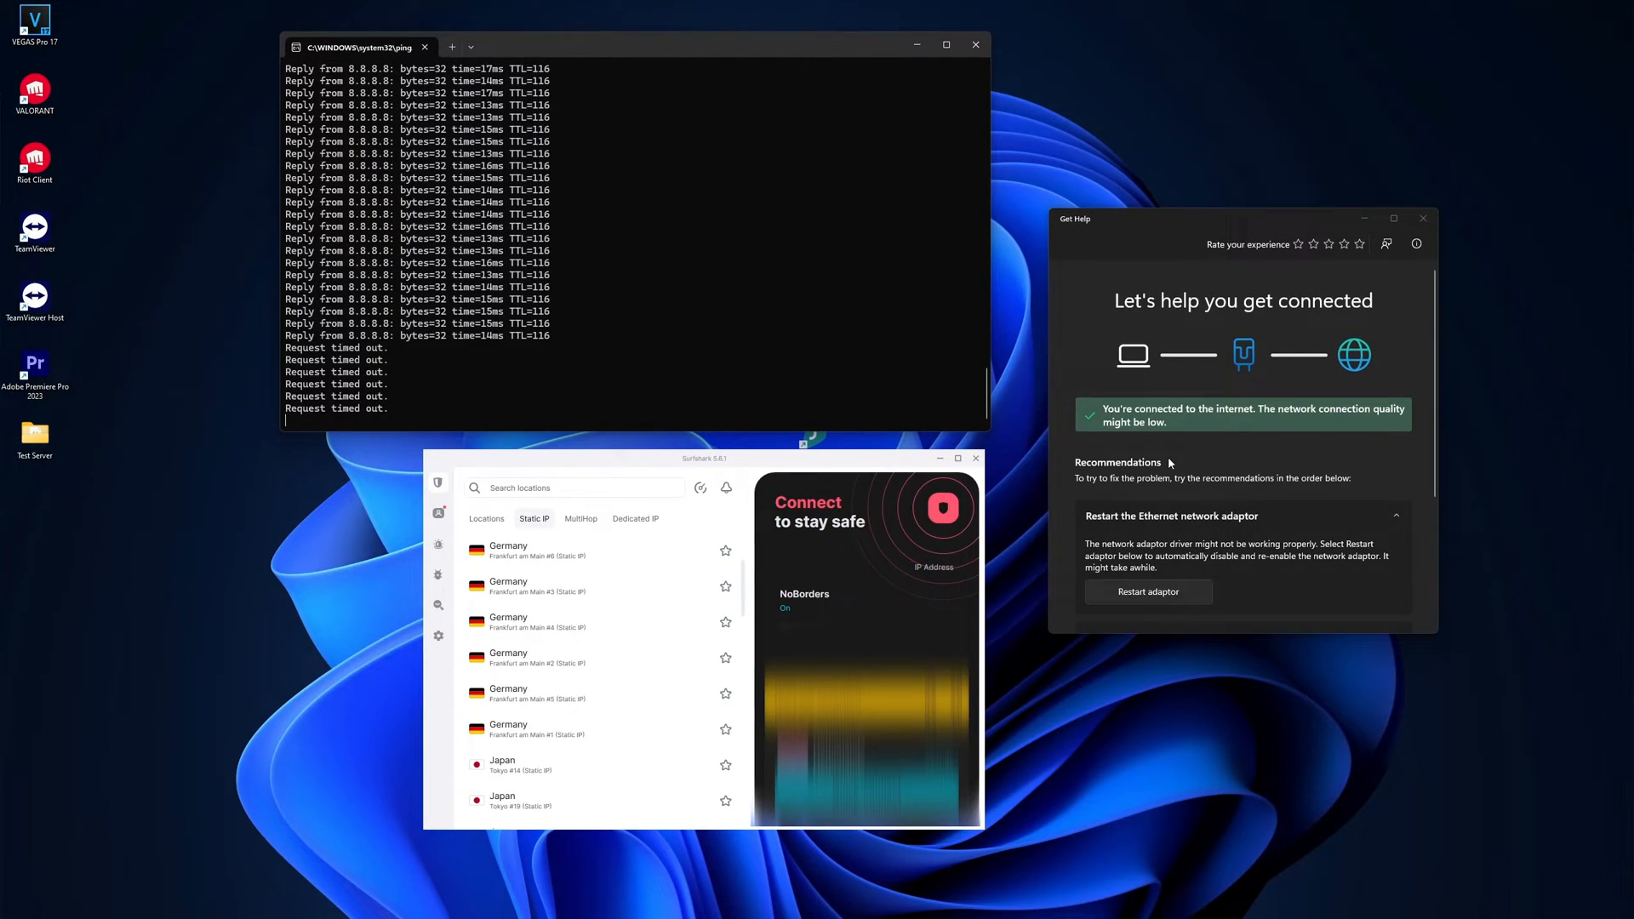
scroll("down", 3)
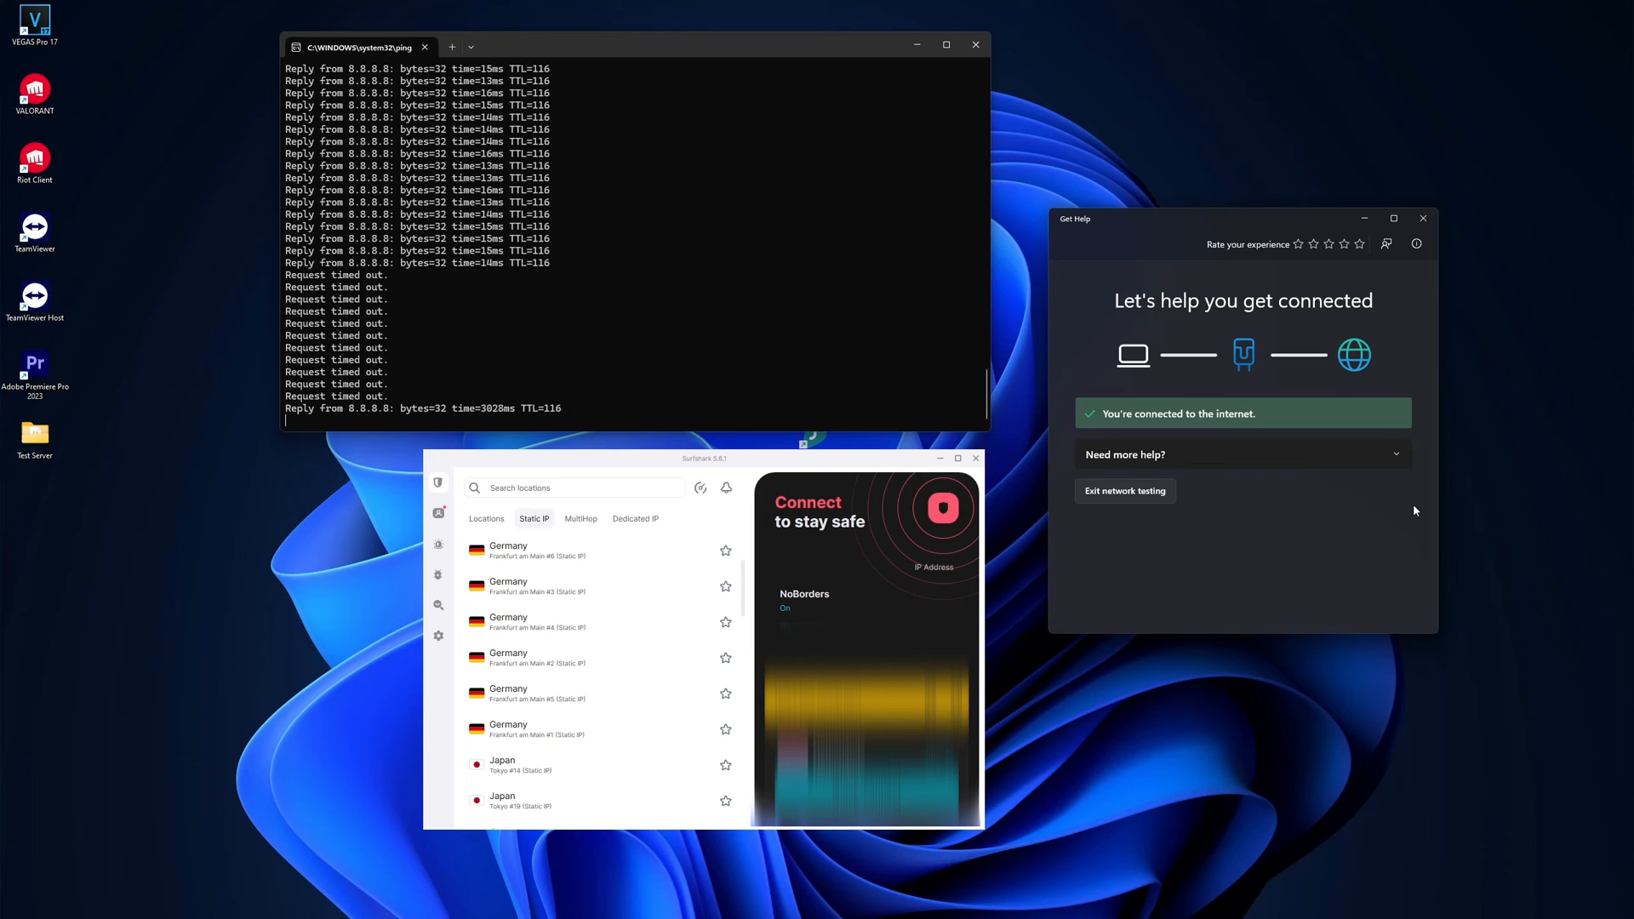
left_click(941, 509)
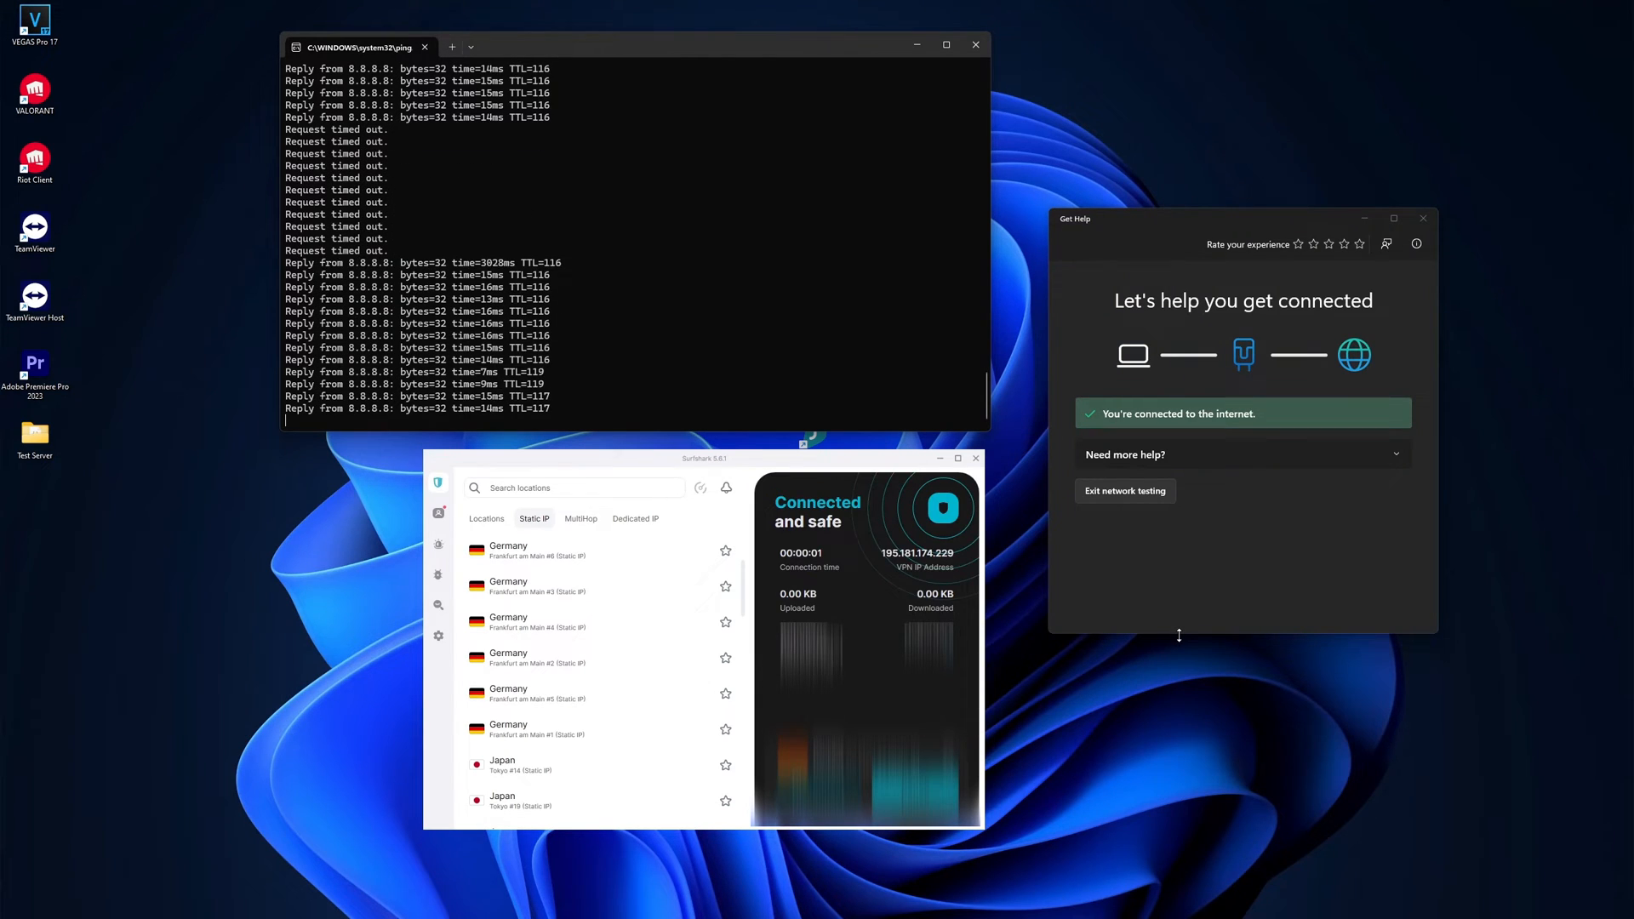